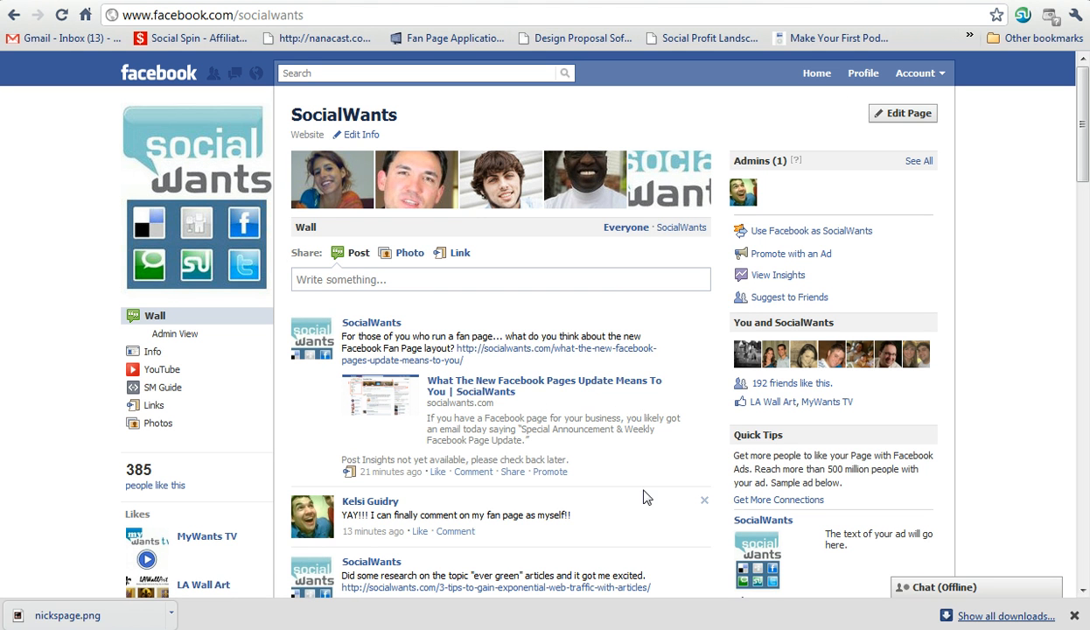
{"action": "mouse_move", "coordinate": [584, 518]}
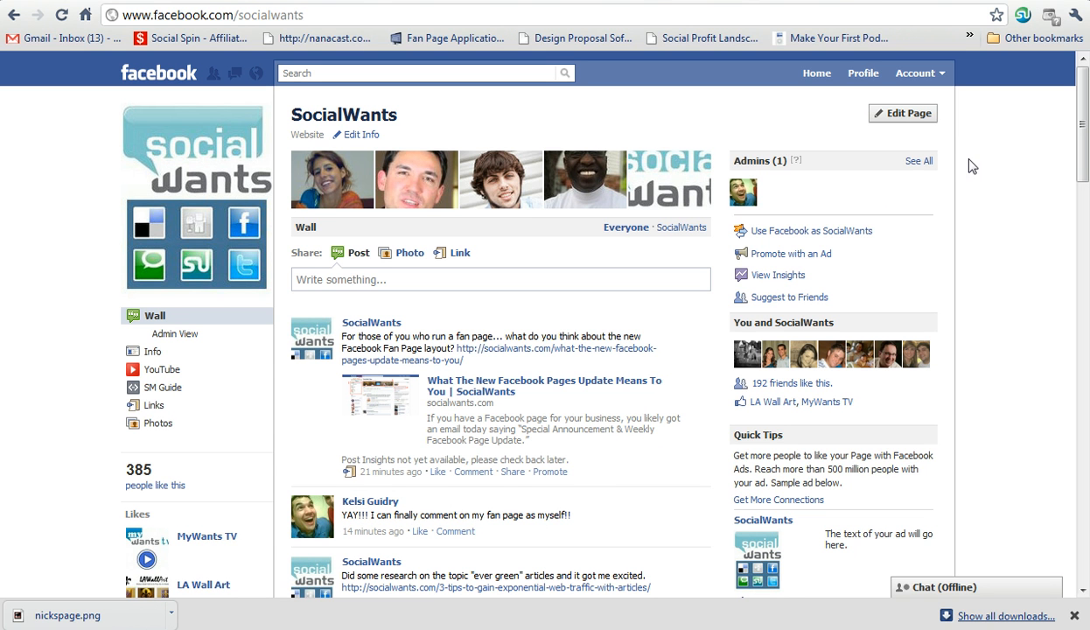
{"action": "mouse_move", "coordinate": [992, 110]}
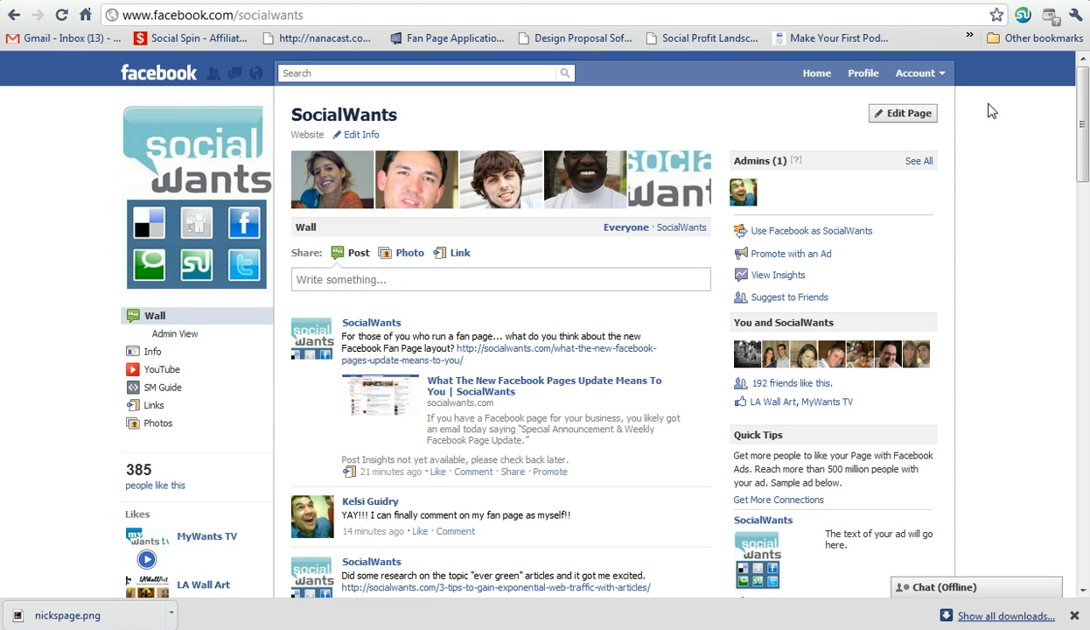
Bring up the SocialWants page's settings editor via Edit Page.
{"action": "left_click", "coordinate": [903, 112]}
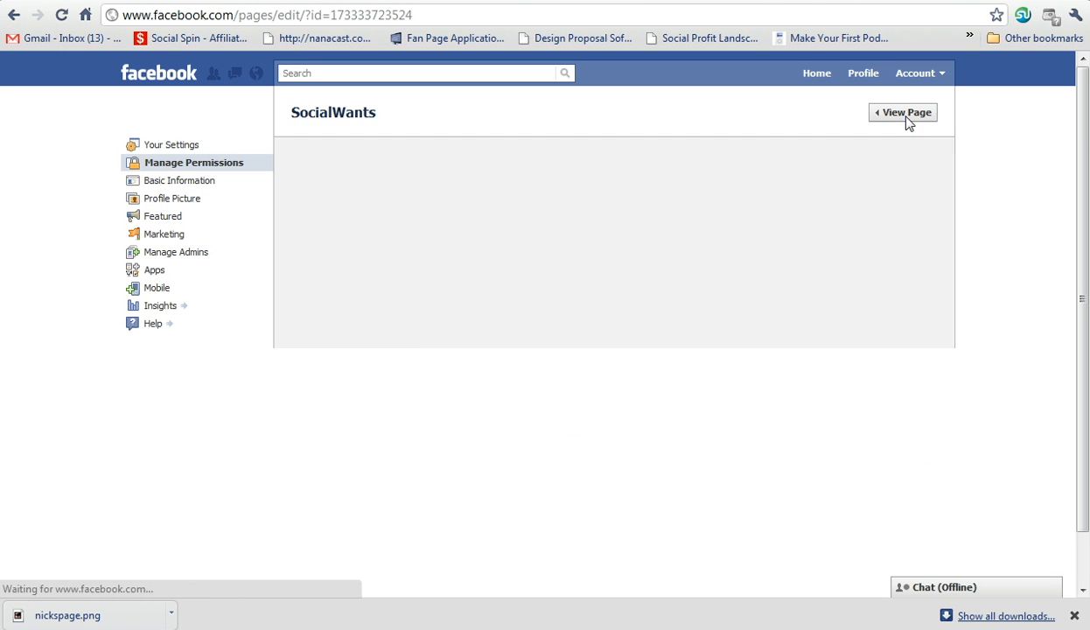
In Your Settings, uncheck always posting as SocialWants, save, and return to the page wall.
{"action": "left_click", "coordinate": [194, 161]}
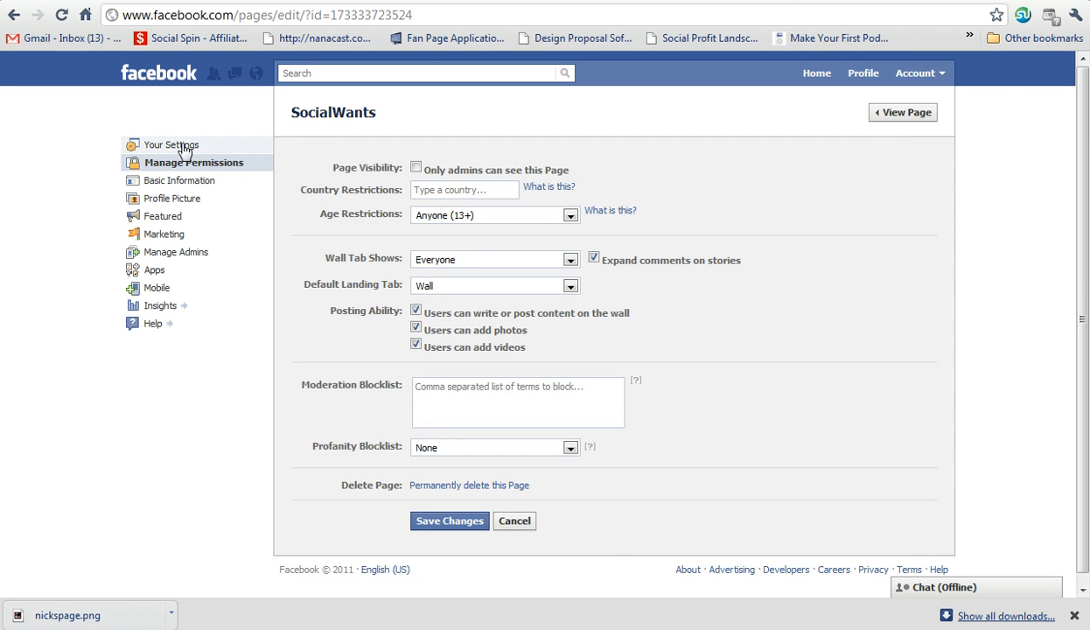
{"action": "left_click", "coordinate": [171, 143]}
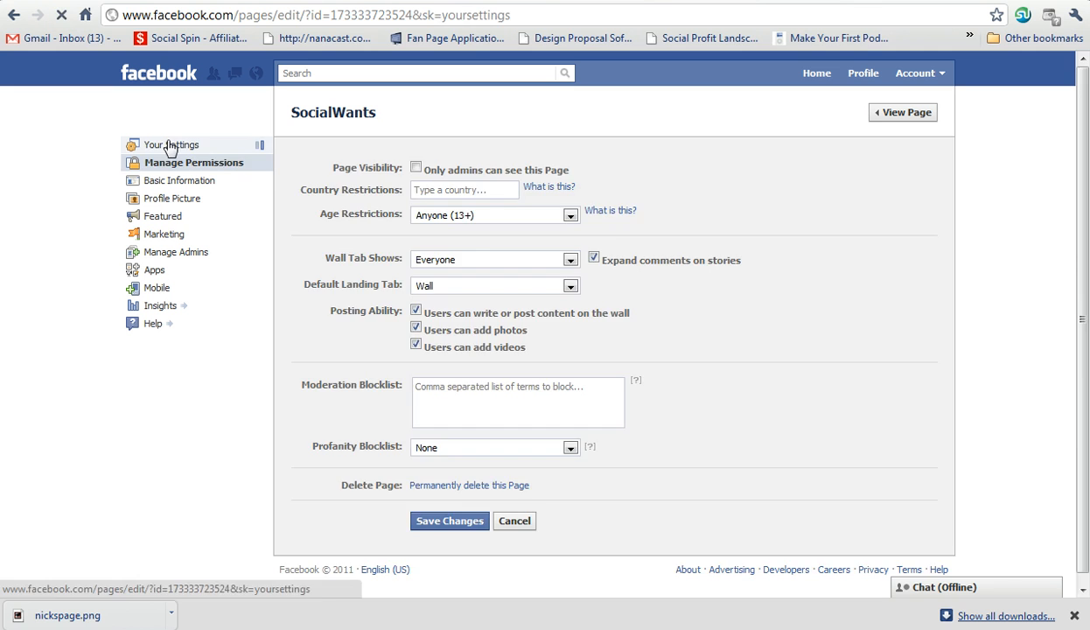
{"action": "left_click", "coordinate": [175, 143]}
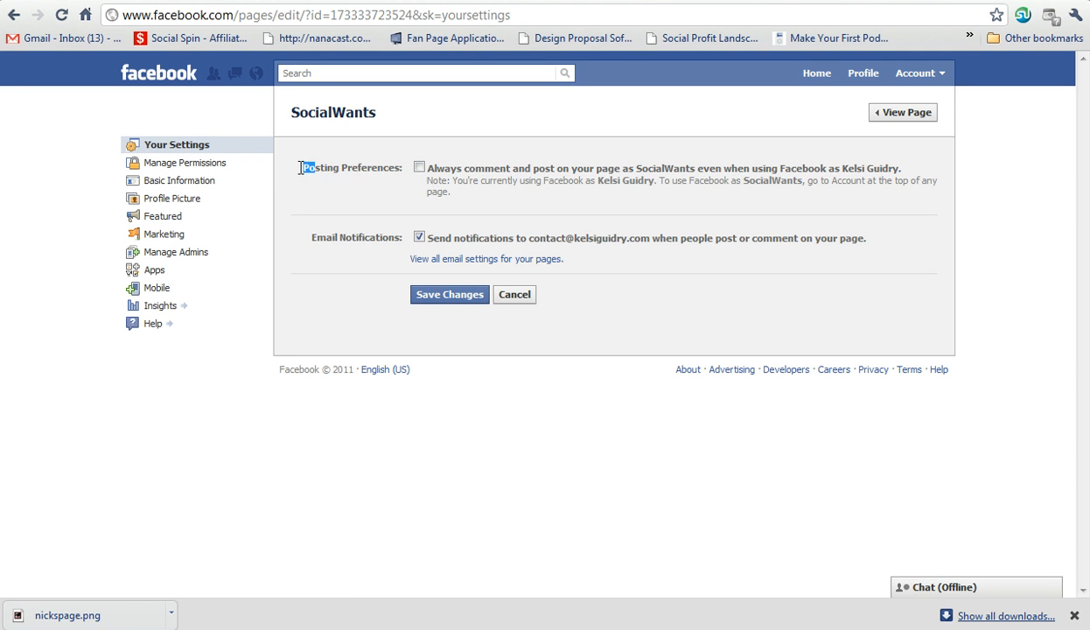
{"action": "left_click", "coordinate": [420, 168]}
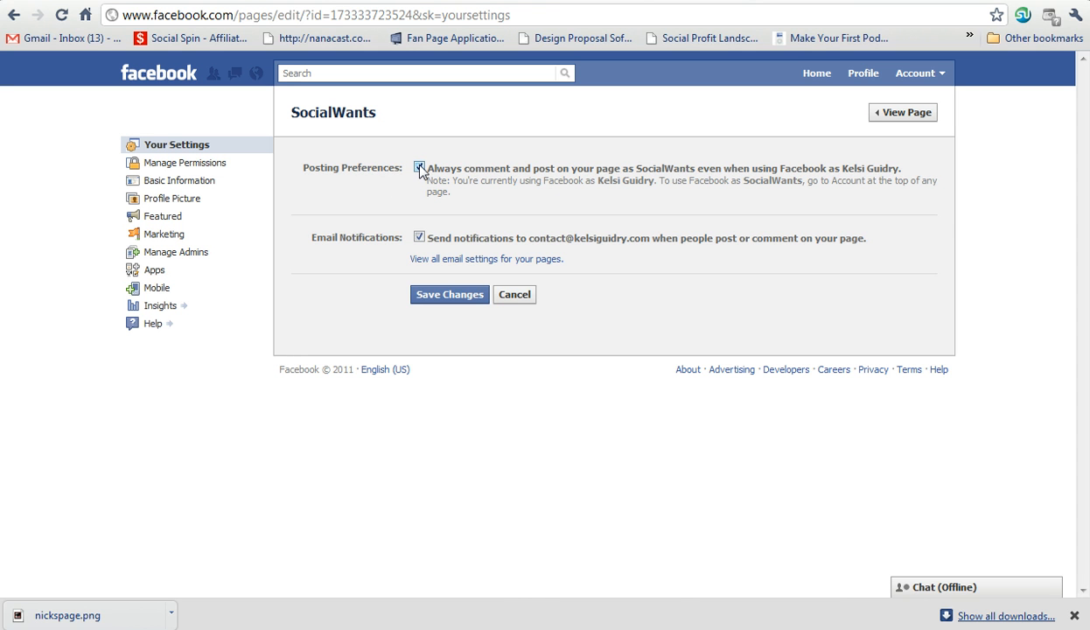
{"action": "left_click", "coordinate": [420, 168]}
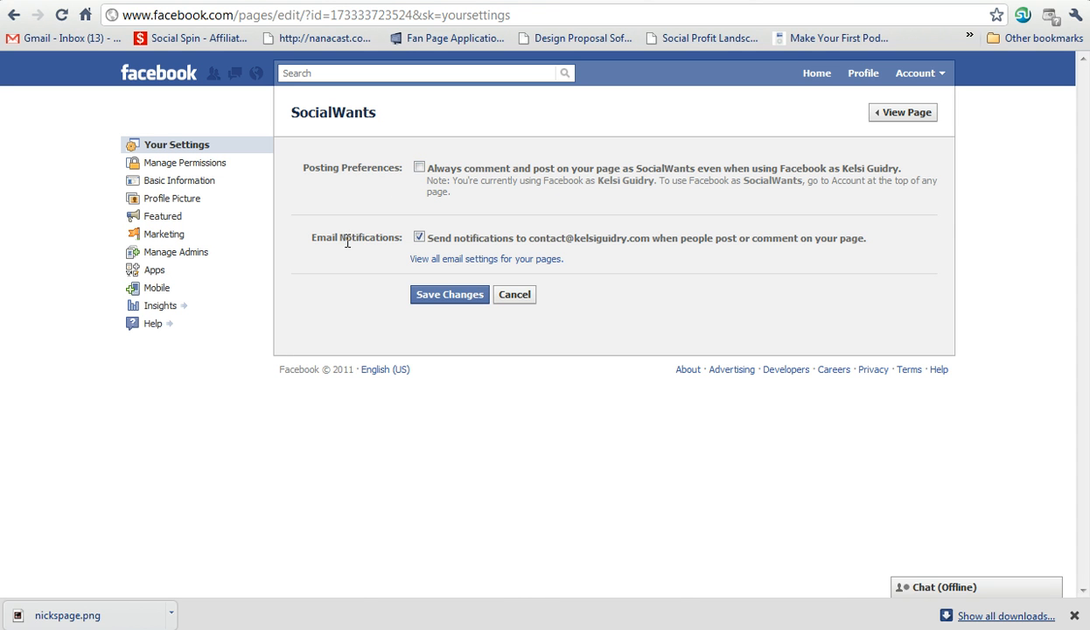
{"action": "left_click", "coordinate": [448, 294]}
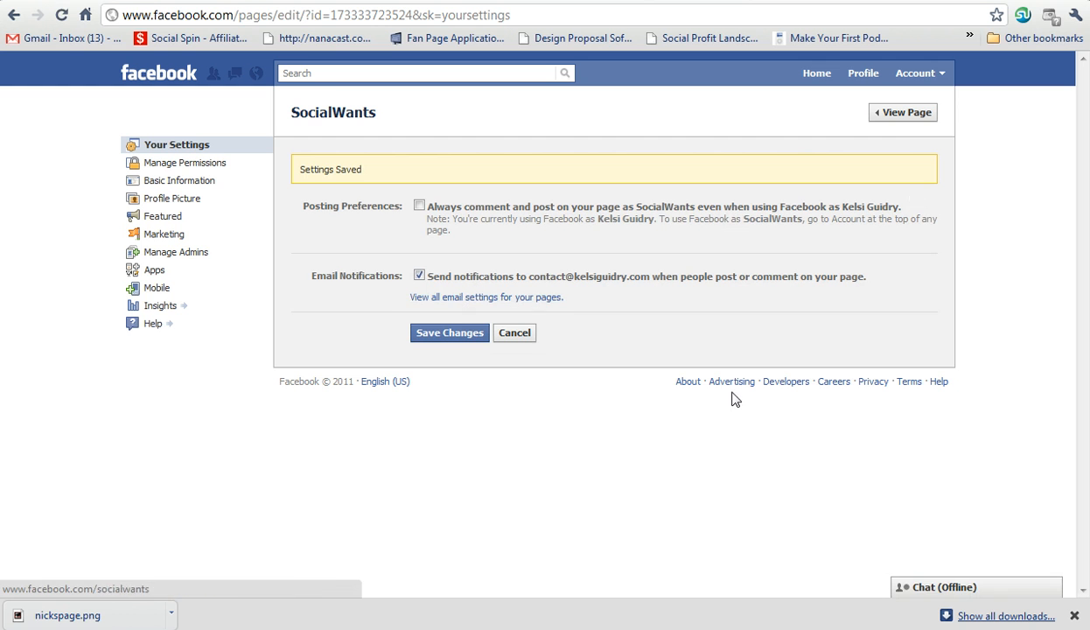
{"action": "left_click", "coordinate": [903, 112]}
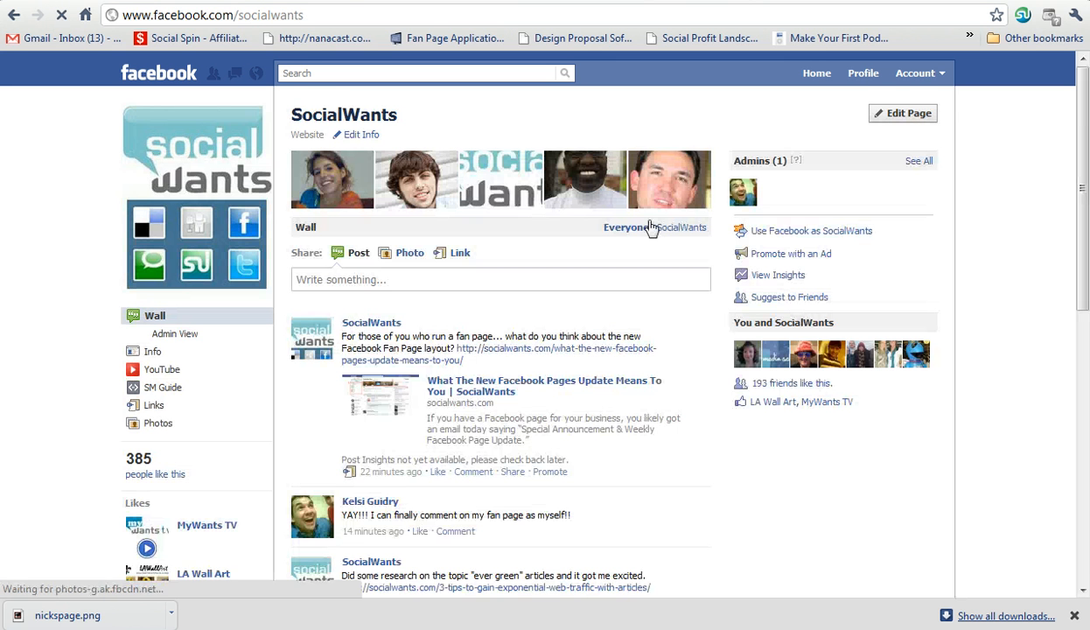
Share a wall post reading "This is so cool!!!" under Kelsi Guidry's personal name.
{"action": "left_click", "coordinate": [501, 280]}
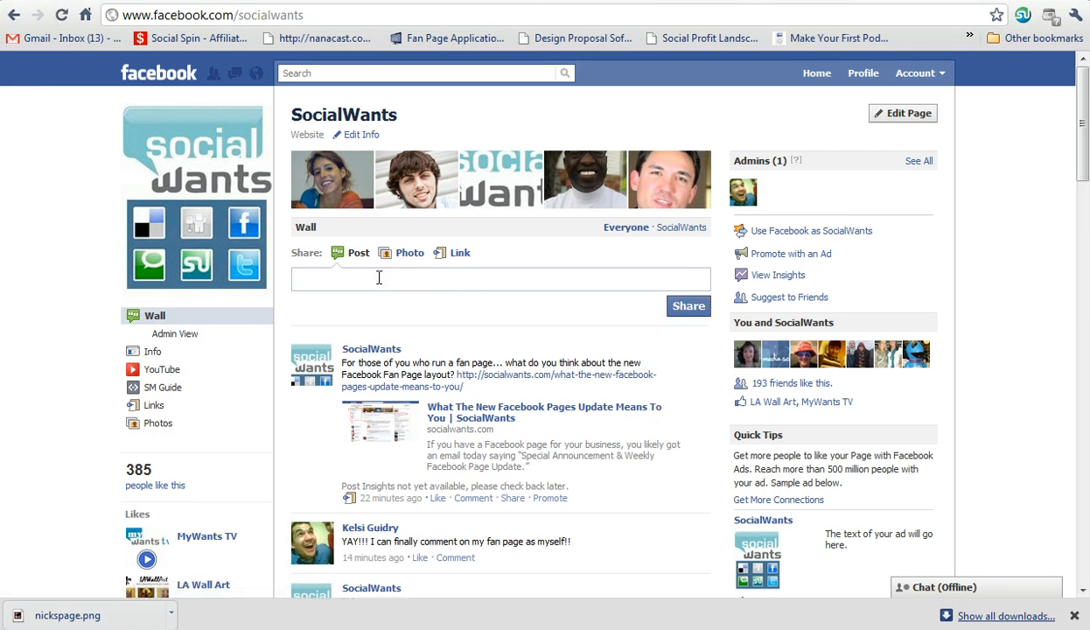
{"action": "type", "text": "This is so cool!!!"}
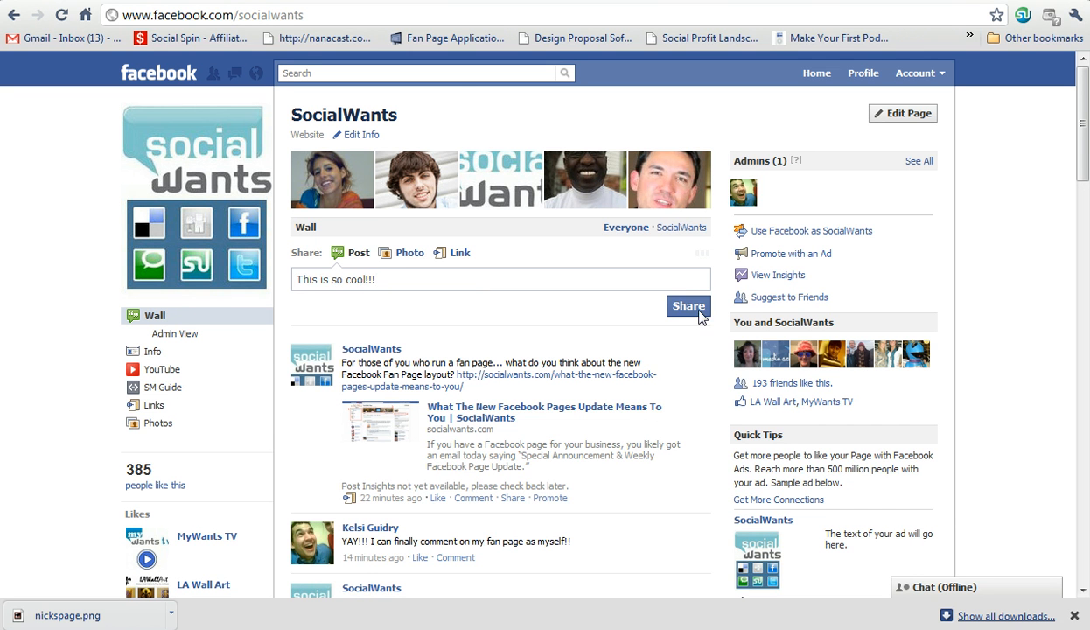
{"action": "left_click", "coordinate": [689, 306]}
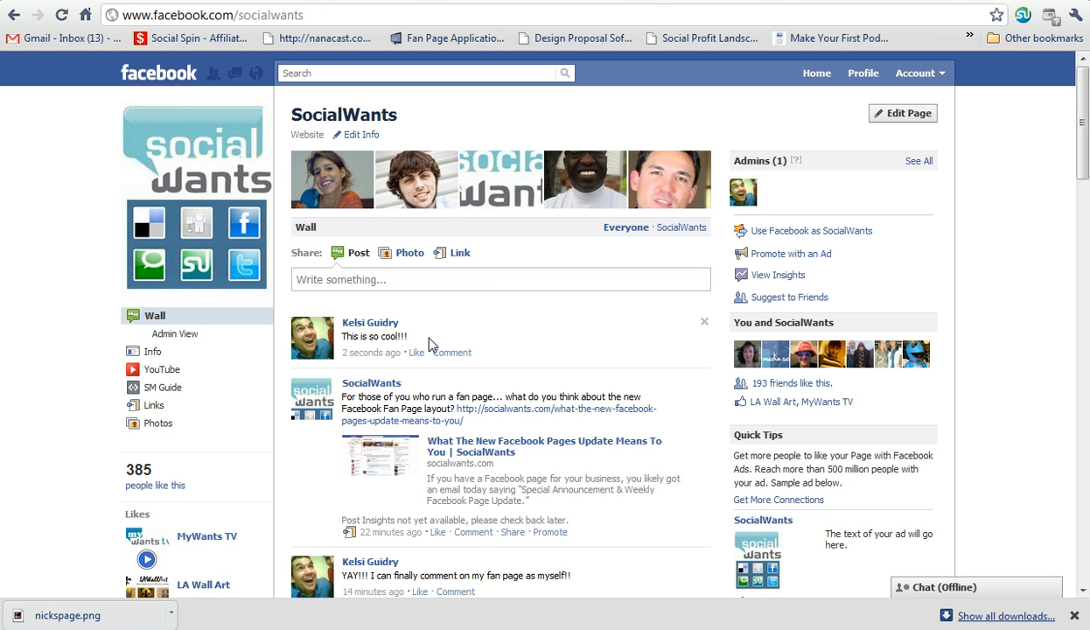
{"action": "mouse_move", "coordinate": [417, 354]}
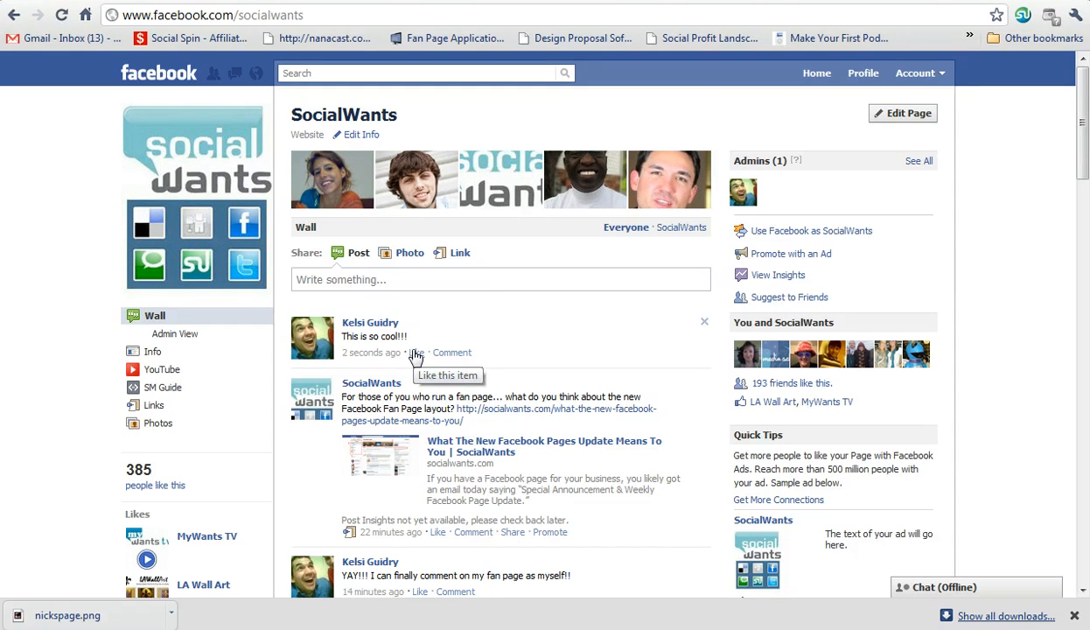
{"action": "mouse_move", "coordinate": [1000, 196]}
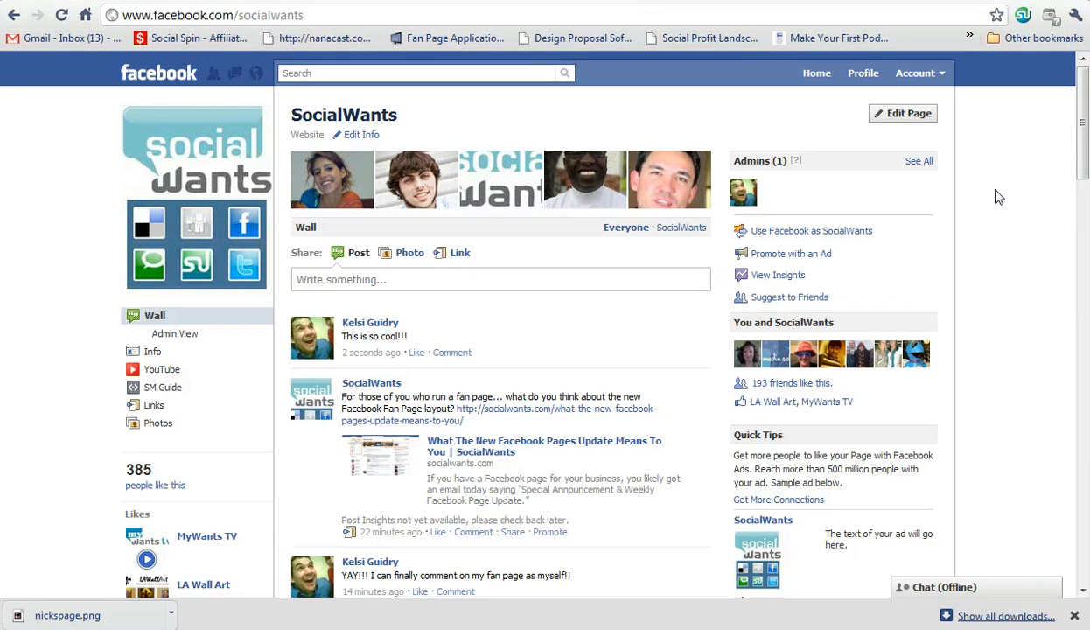
{"action": "mouse_move", "coordinate": [989, 266]}
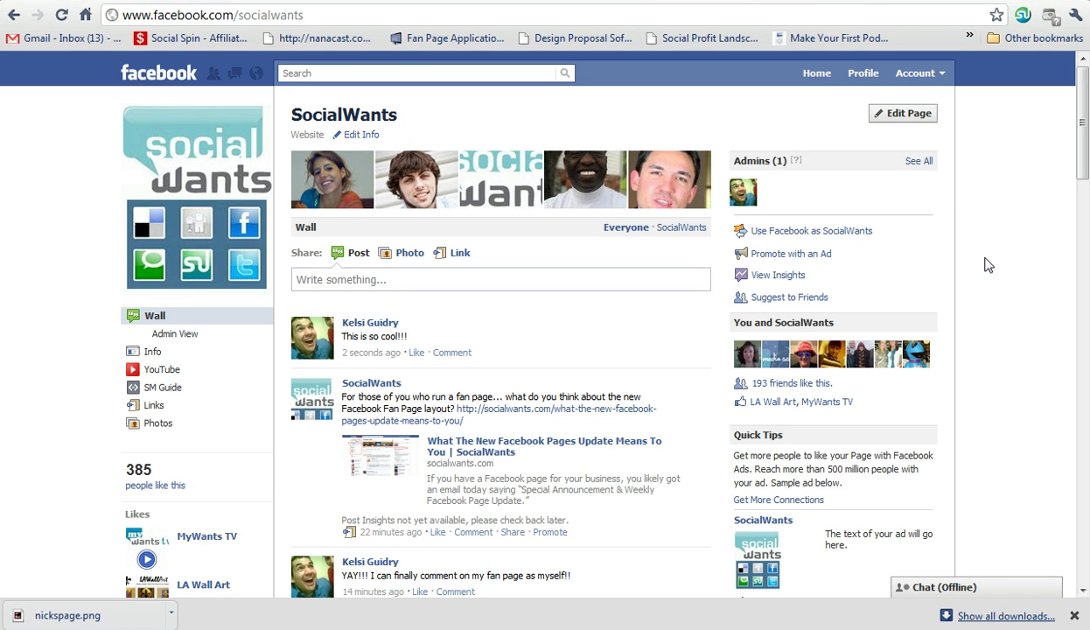